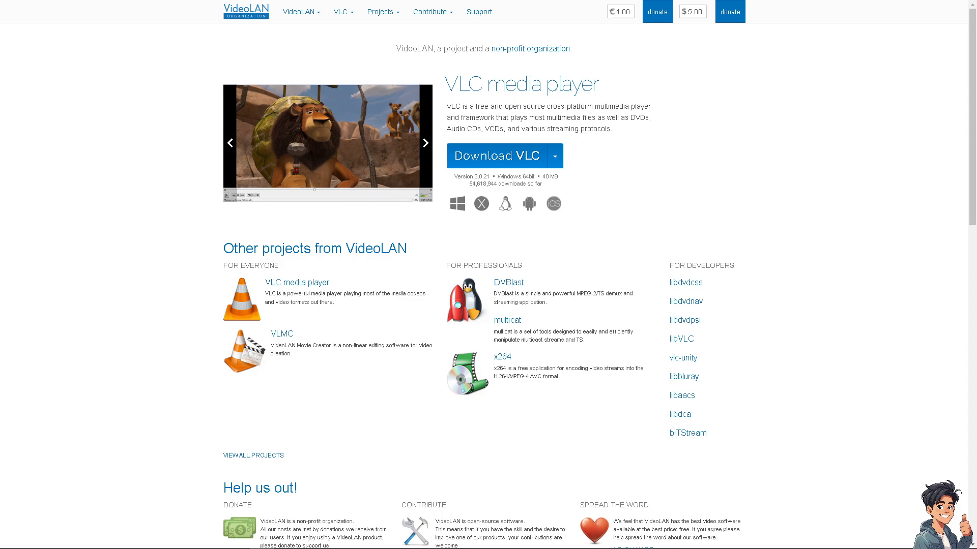
# Open the Convert / Save dialog from the Media menu and show more options.
pyautogui.click(425, 142)
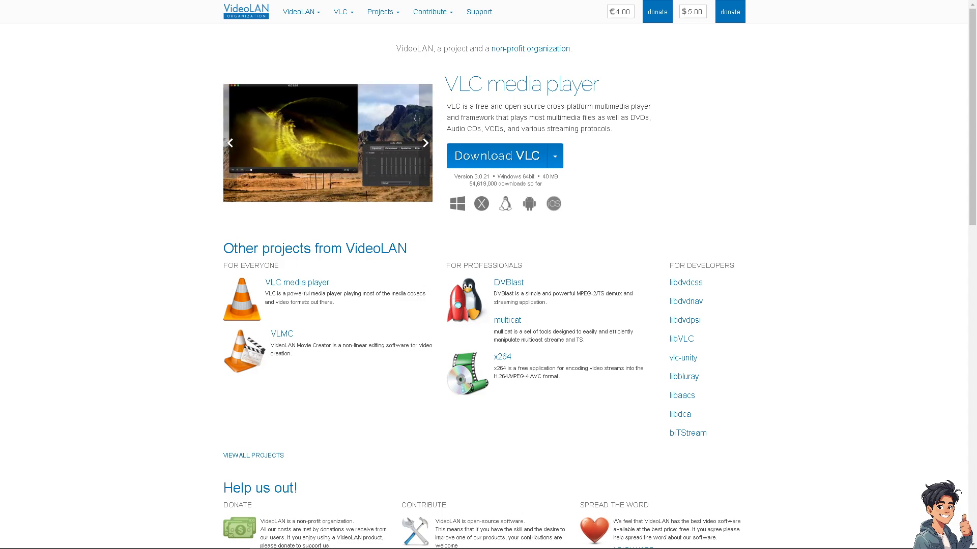
pyautogui.click(425, 143)
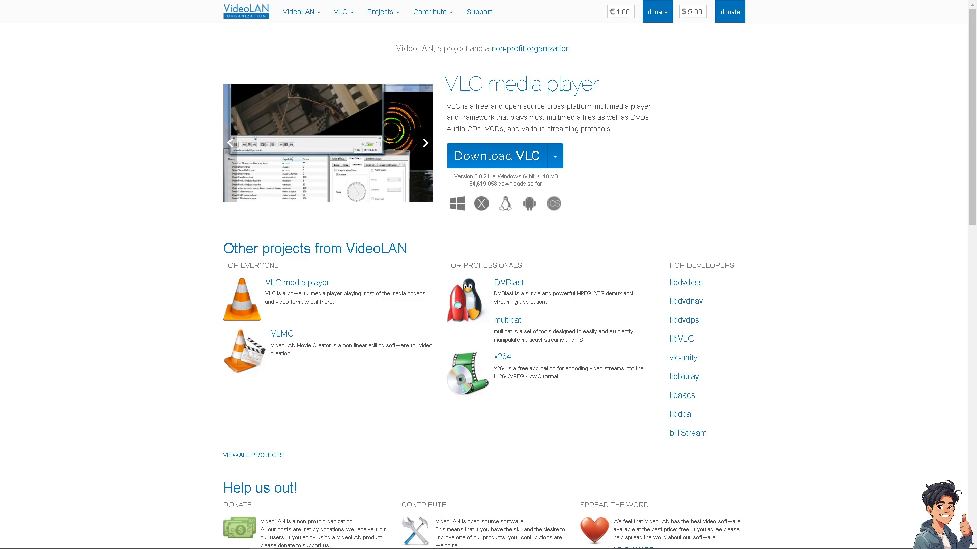
pyautogui.click(425, 142)
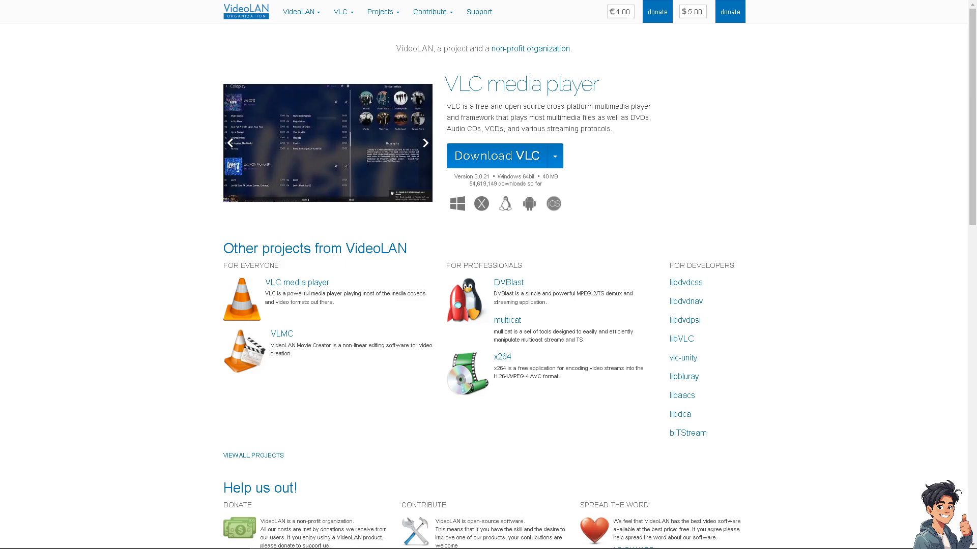
pyautogui.click(425, 142)
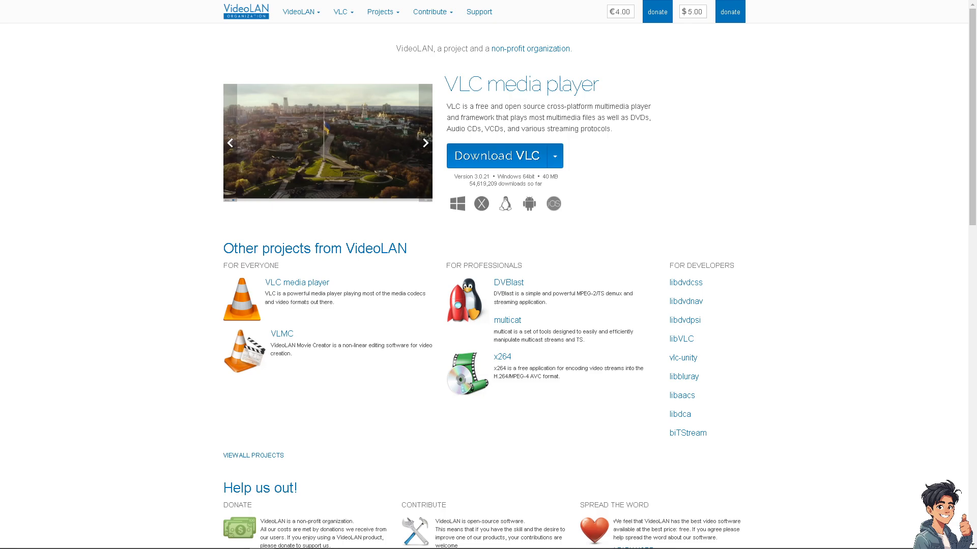
pyautogui.click(11, 17)
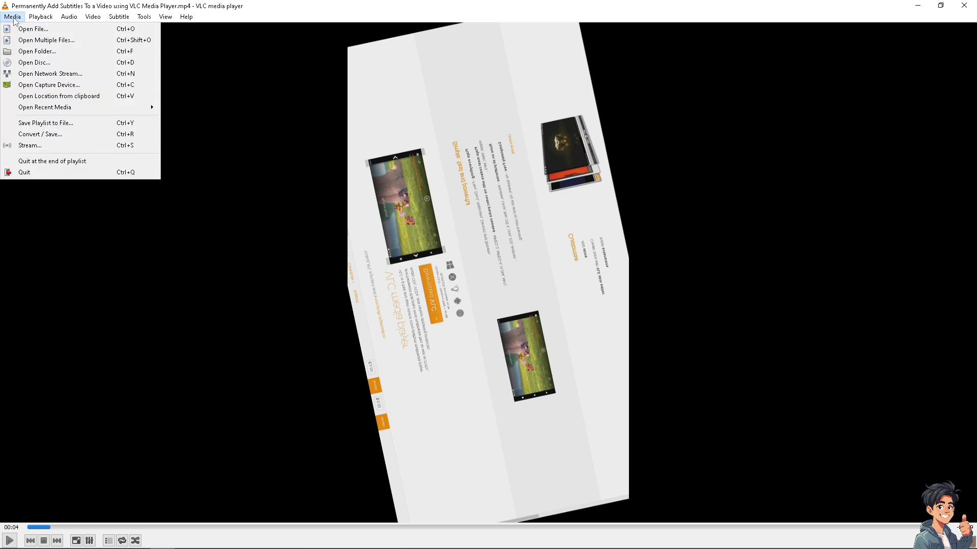
pyautogui.moveTo(40, 134)
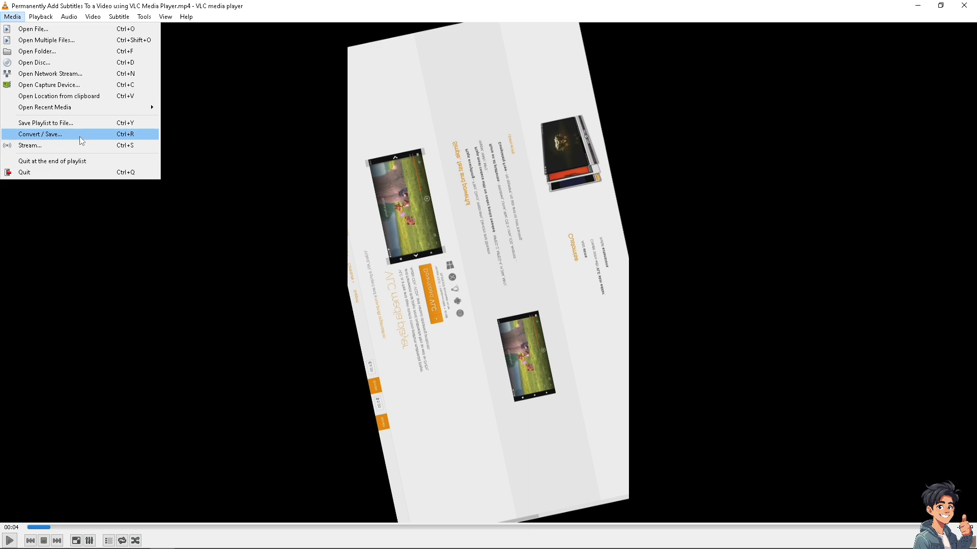
pyautogui.click(40, 134)
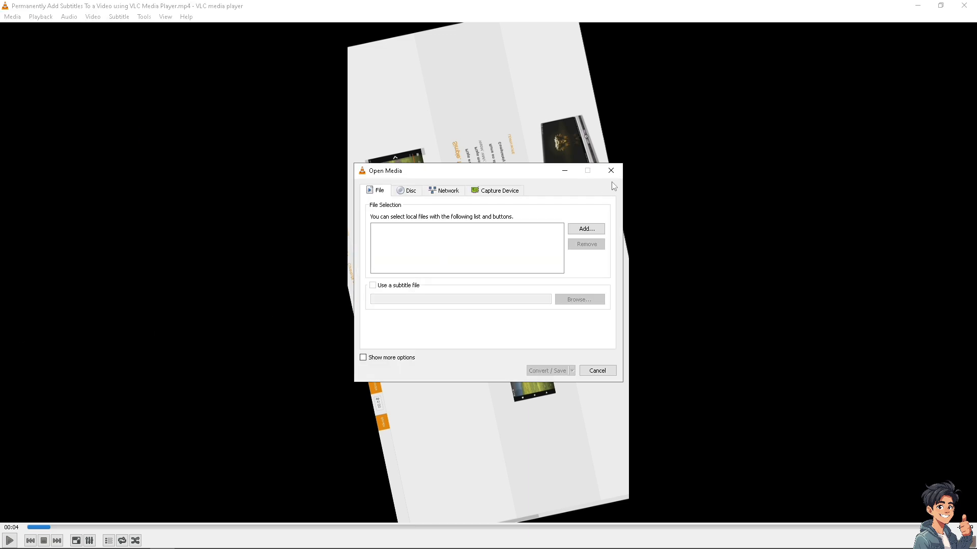
pyautogui.moveTo(261, 175)
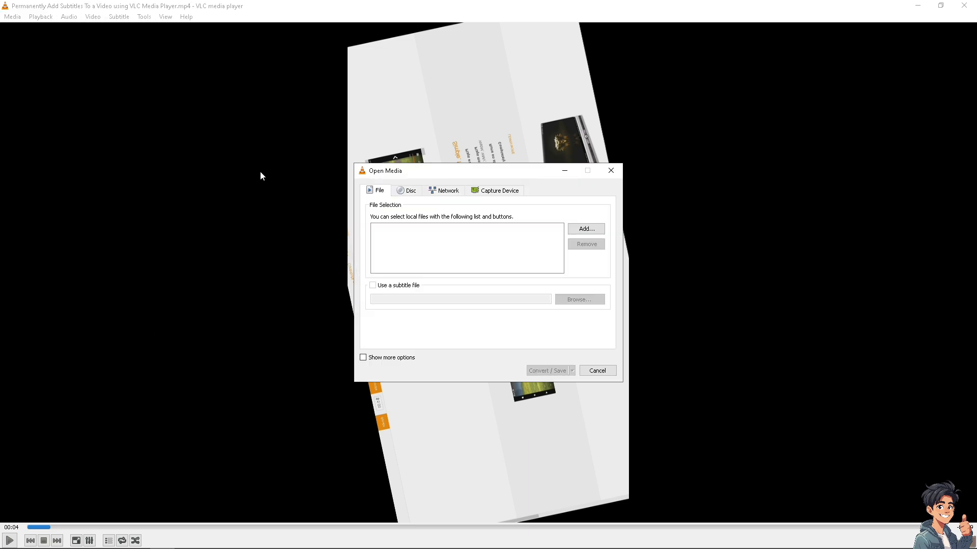
pyautogui.moveTo(464, 222)
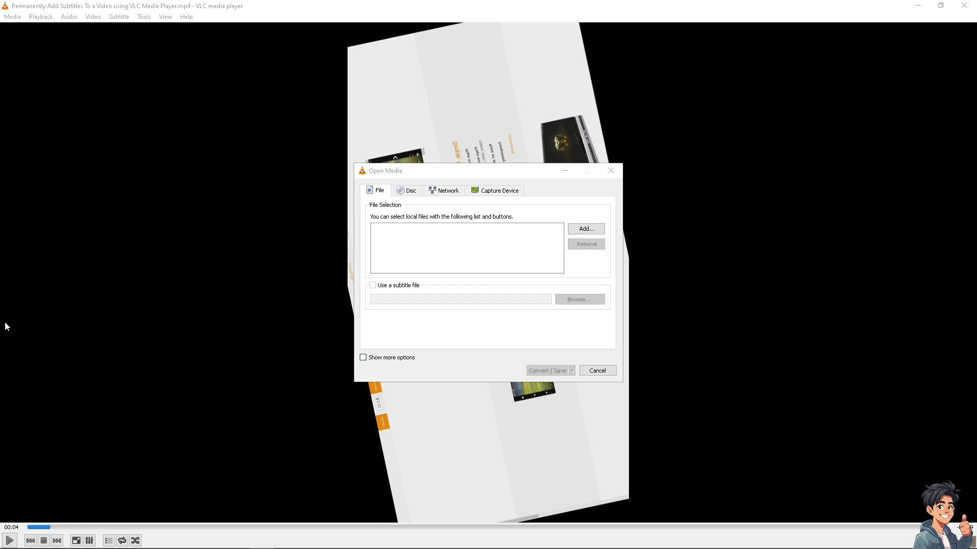
pyautogui.click(364, 358)
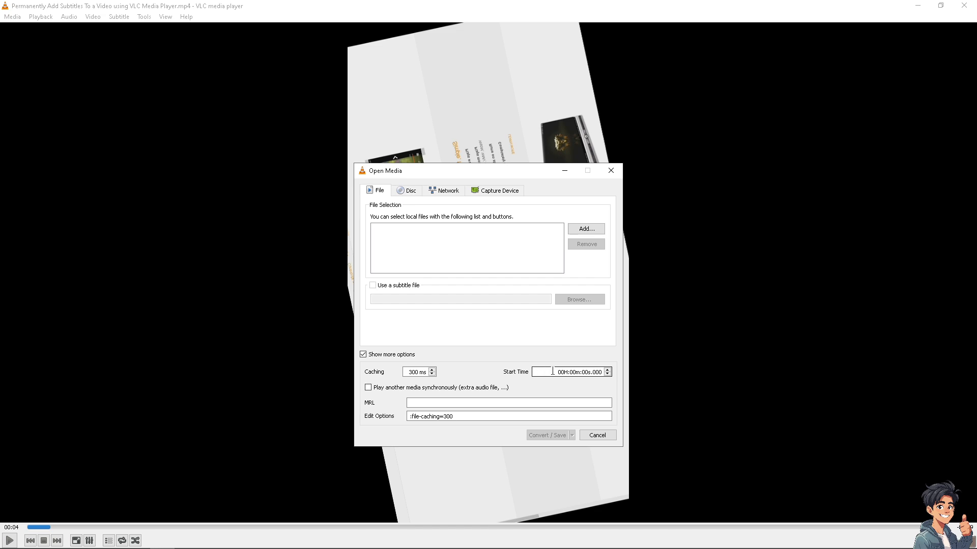
pyautogui.moveTo(567, 372)
pyautogui.write('2')
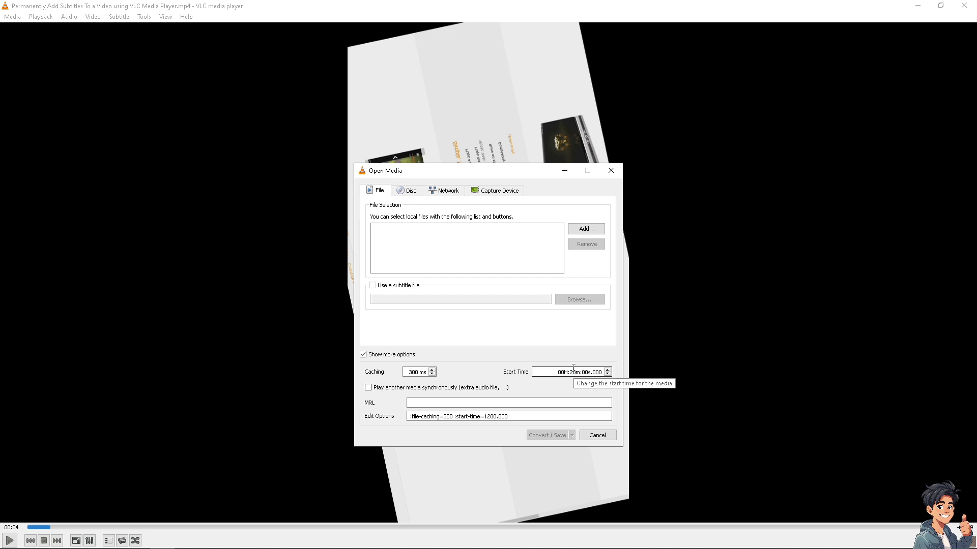
pyautogui.moveTo(469, 416)
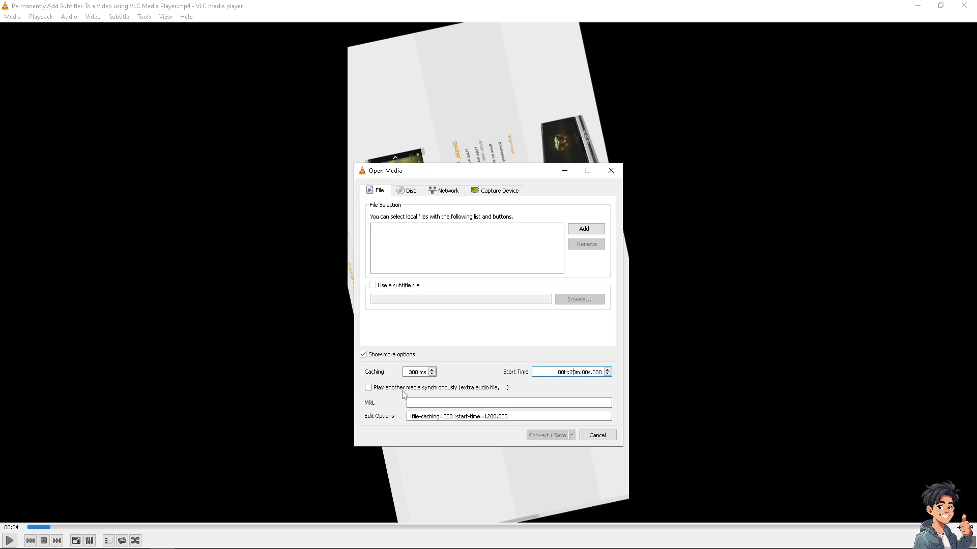
pyautogui.moveTo(472, 395)
pyautogui.write('3')
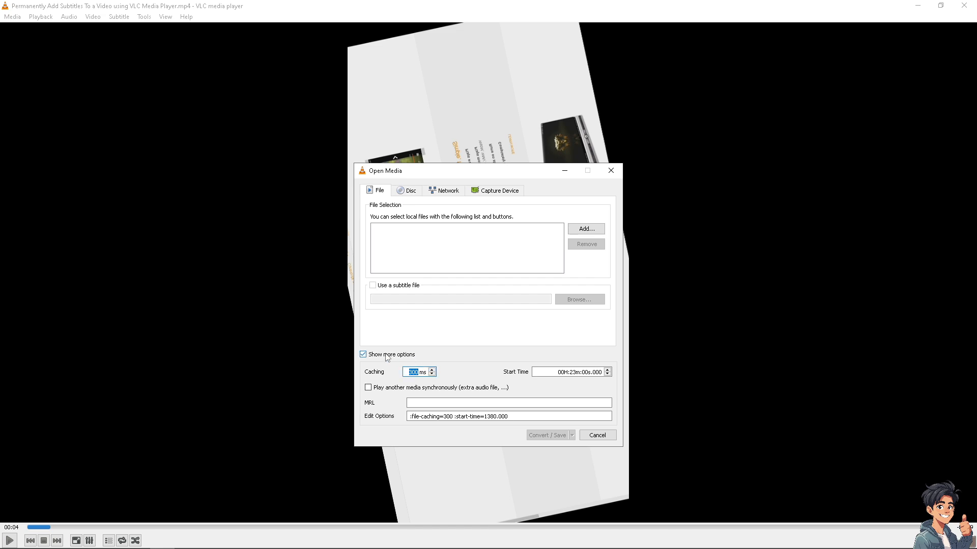
pyautogui.moveTo(546, 413)
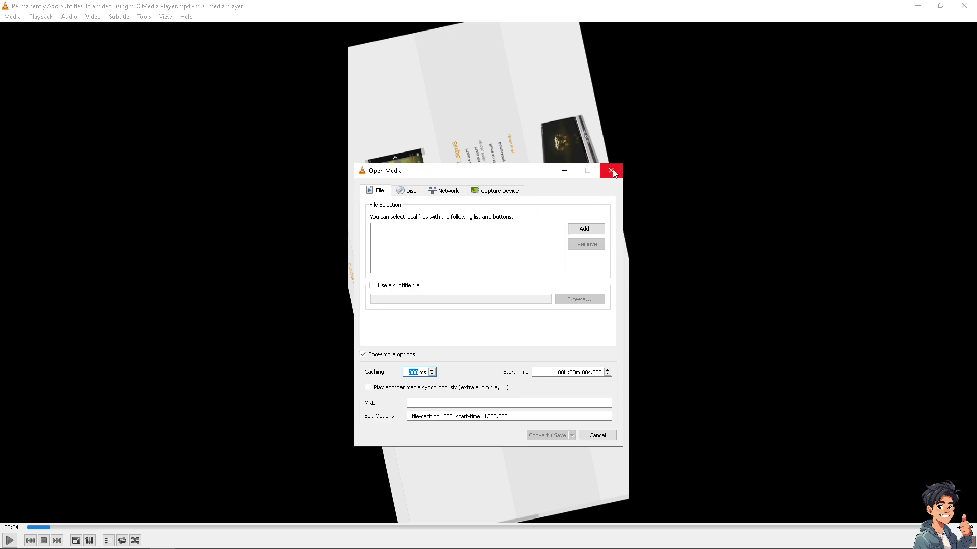
# Close the Open Media dialog so the video keeps playing.
pyautogui.click(611, 171)
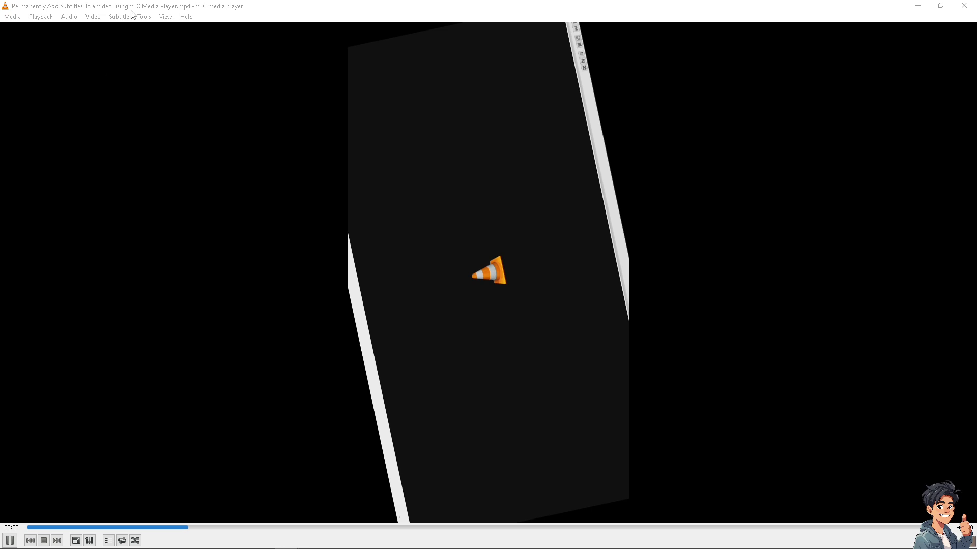
# Reopen Media > Convert / Save, keeping the 23-minute start time.
pyautogui.click(11, 16)
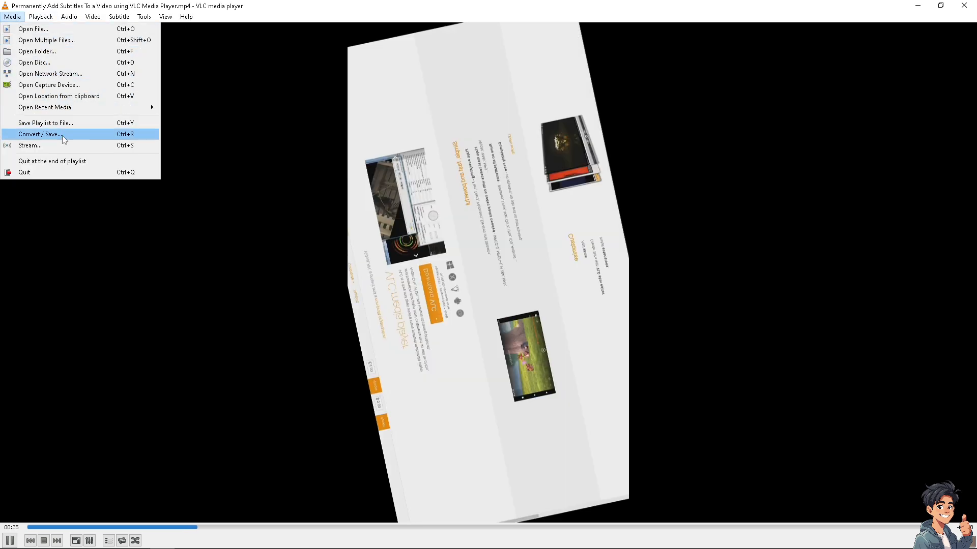
pyautogui.click(39, 134)
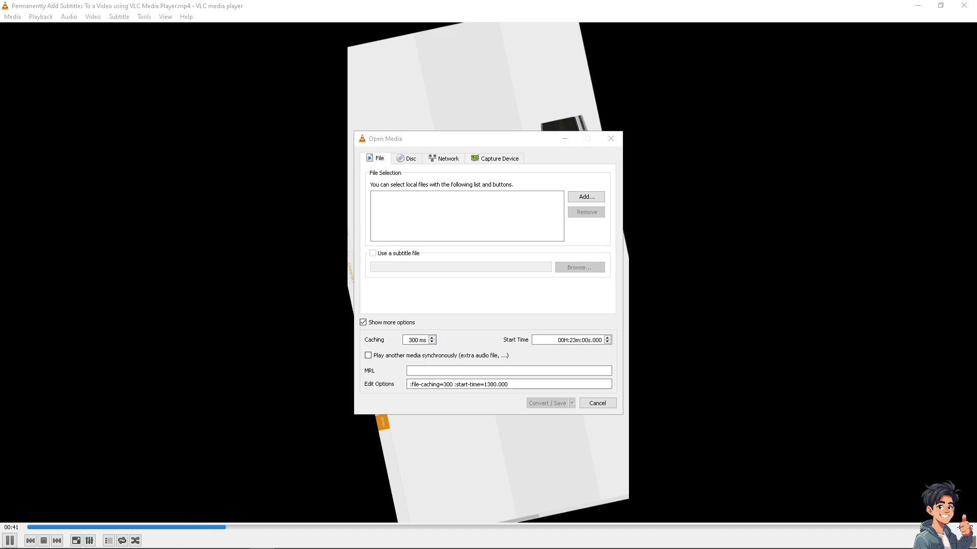
pyautogui.moveTo(205, 332)
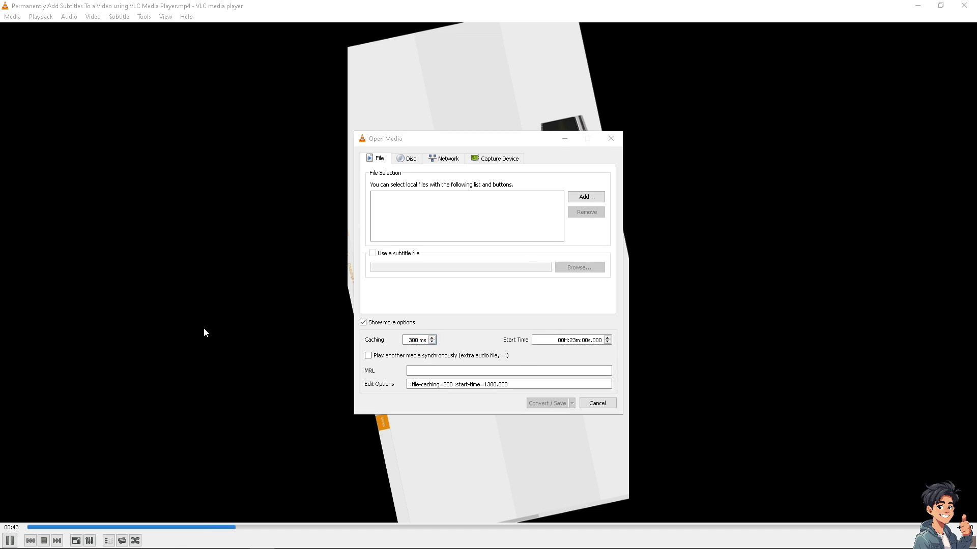